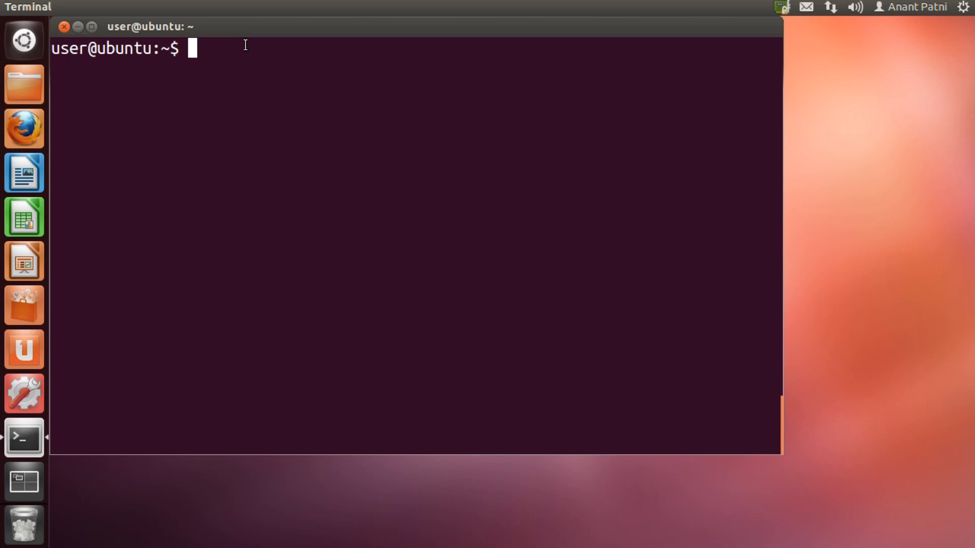
Launch bc and evaluate 2+2, which returns 4.
{"action": "type", "text": "bc"}
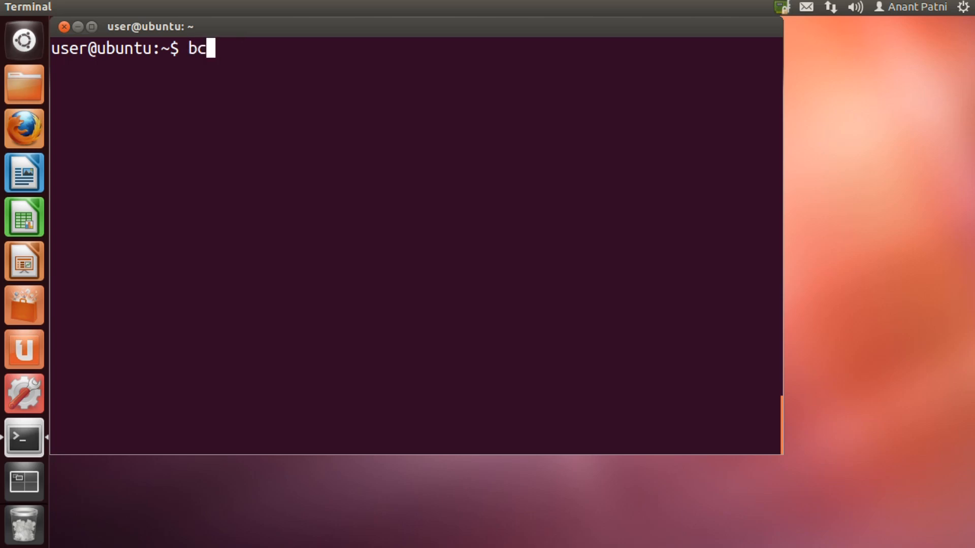
{"action": "key", "text": "Return"}
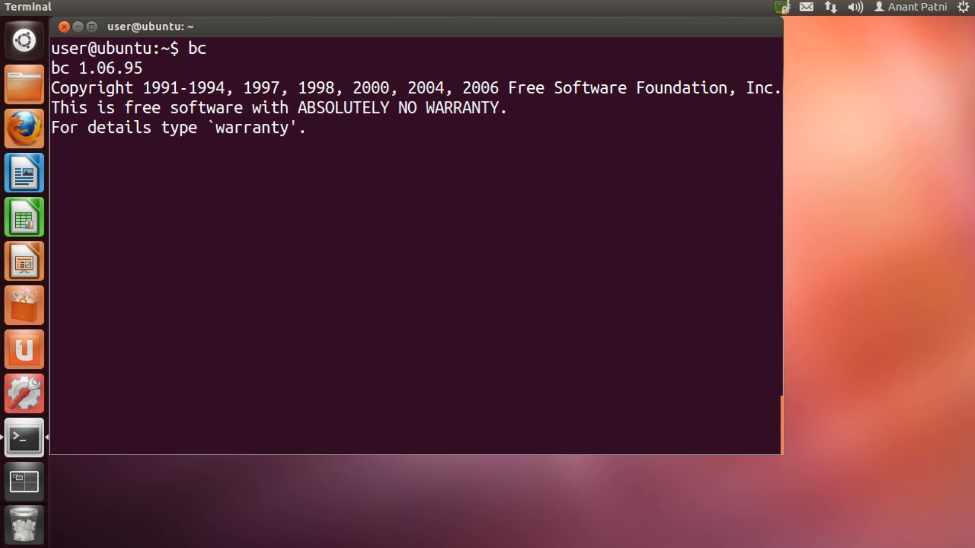
{"action": "key", "text": "Return"}
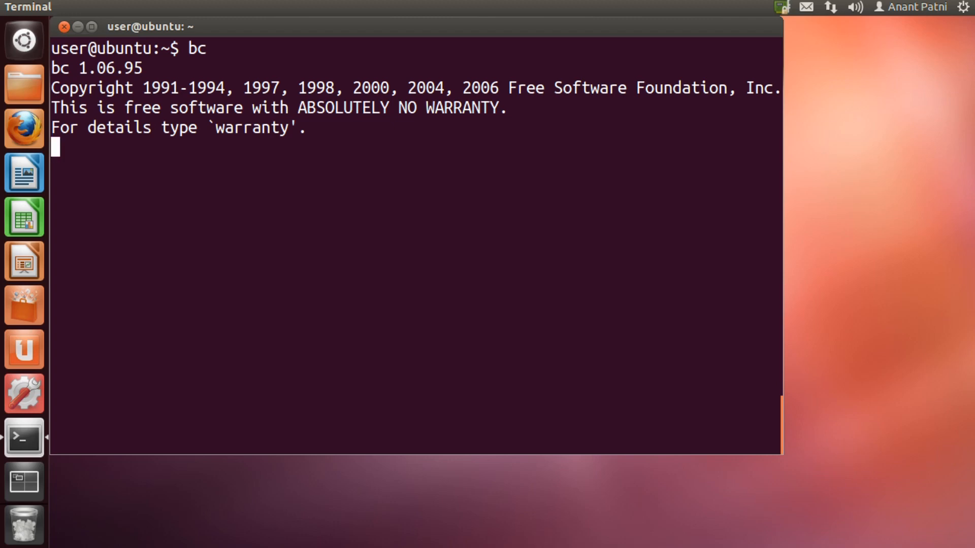
{"action": "type", "text": "2+2"}
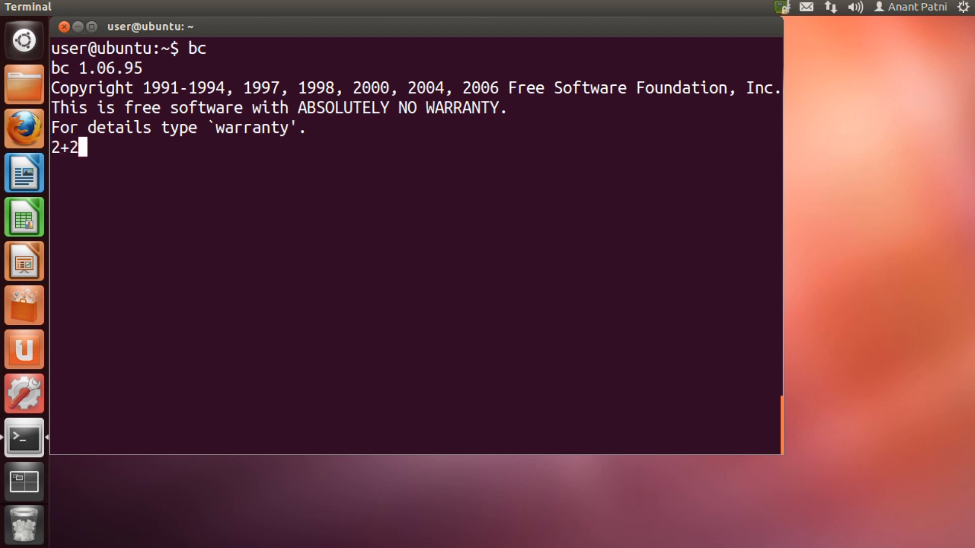
{"action": "key", "text": "Return"}
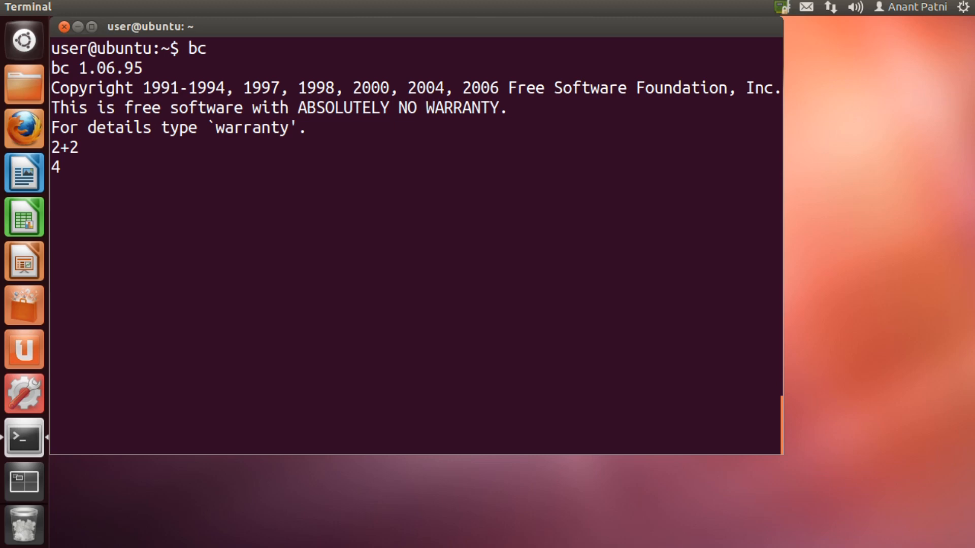
{"action": "key", "text": "Return"}
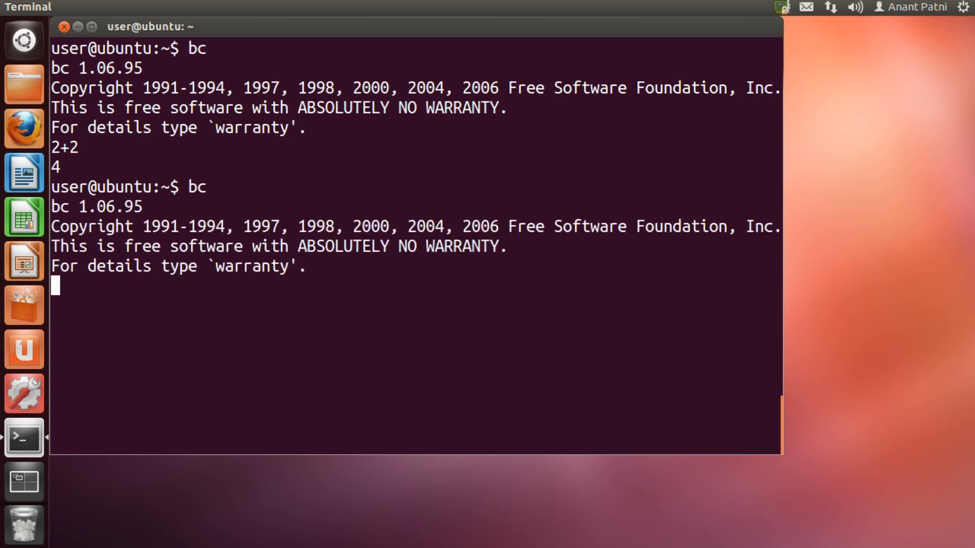
Evaluate 2+2;4+4 on a single line, returning 4 and 8.
{"action": "type", "text": "2"}
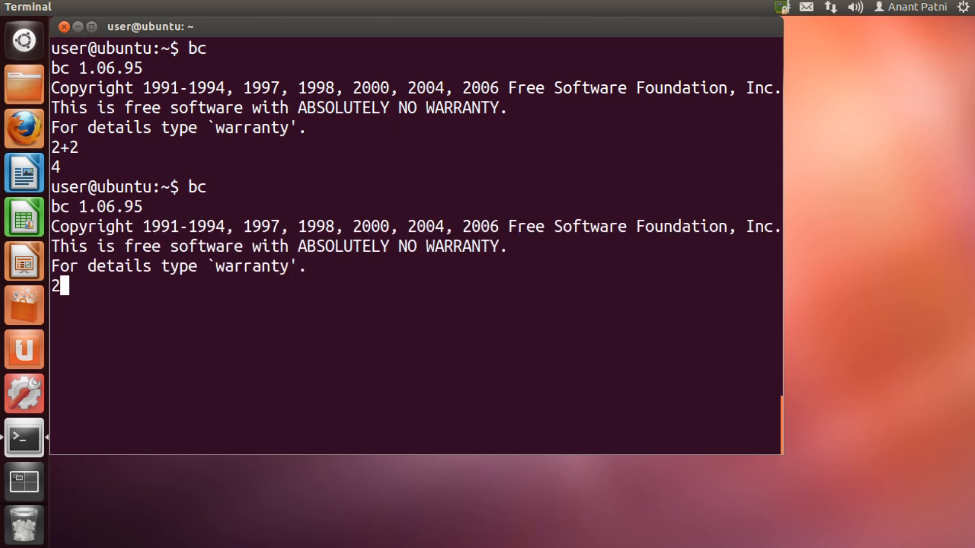
{"action": "type", "text": "+2;"}
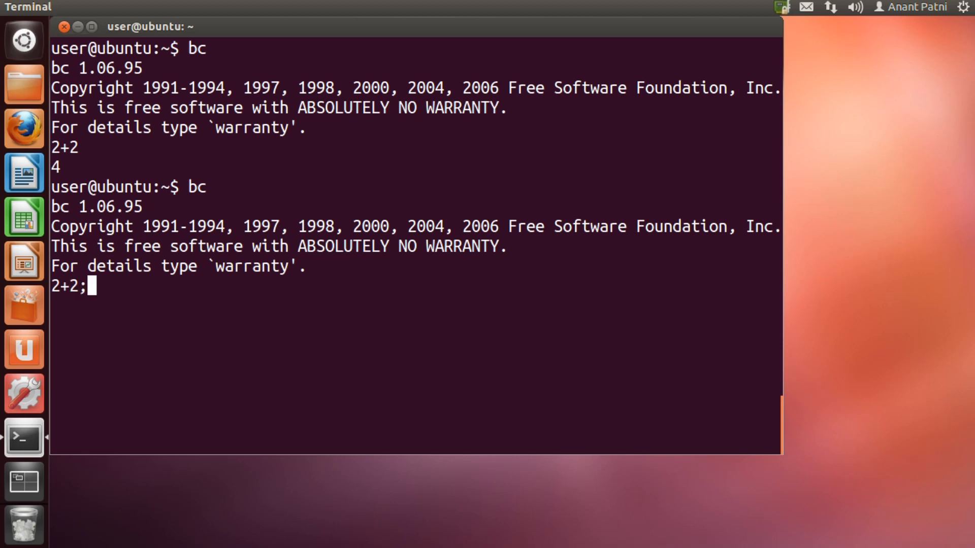
{"action": "type", "text": "4+4"}
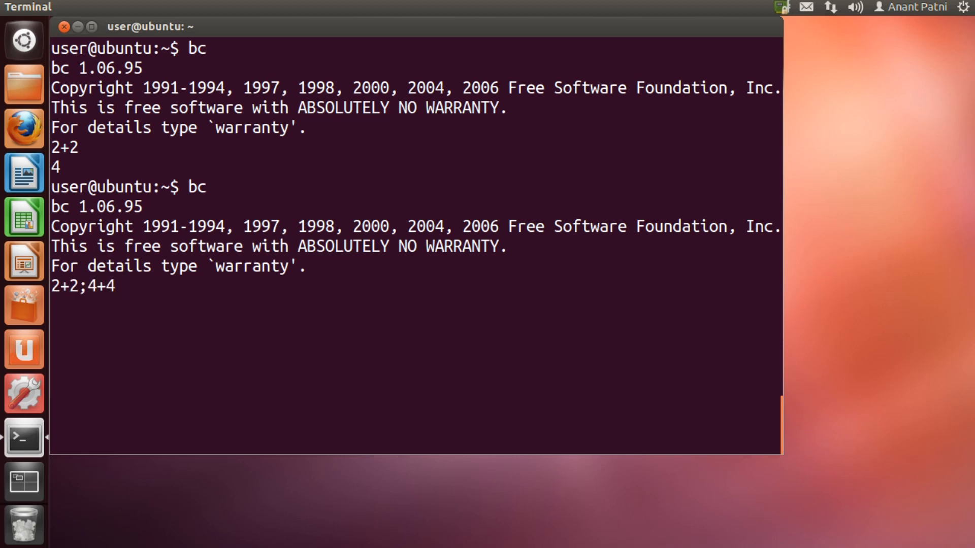
{"action": "key", "text": "Return"}
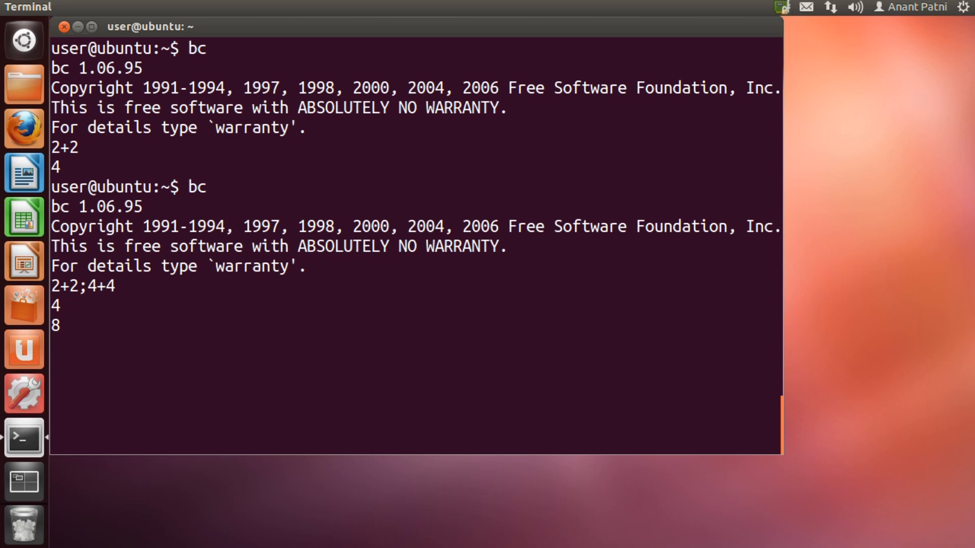
{"action": "mouse_move", "coordinate": [24, 305]}
{"action": "type", "text": "9/5"}
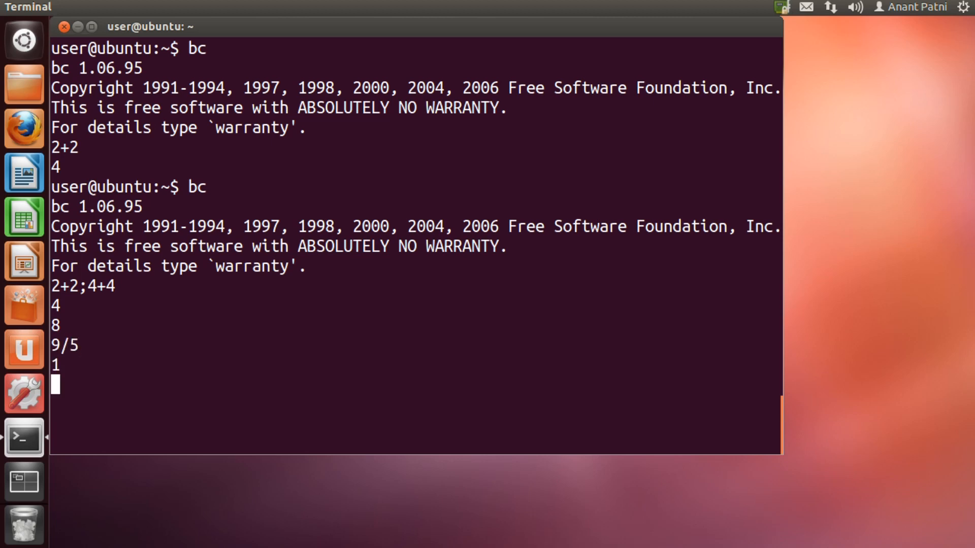
{"action": "mouse_move", "coordinate": [64, 406]}
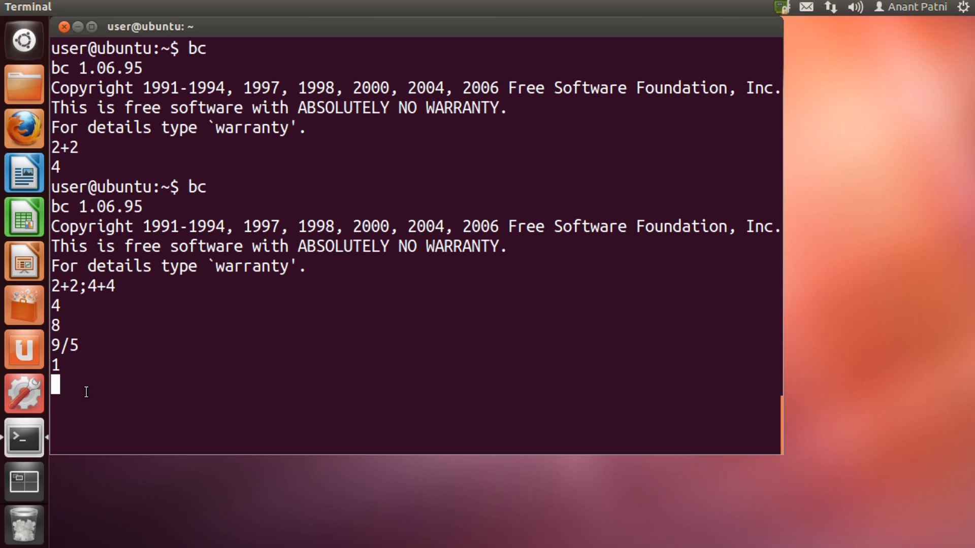
Set scale = 2 so bc shows two decimal places in divisions.
{"action": "type", "text": "scal"}
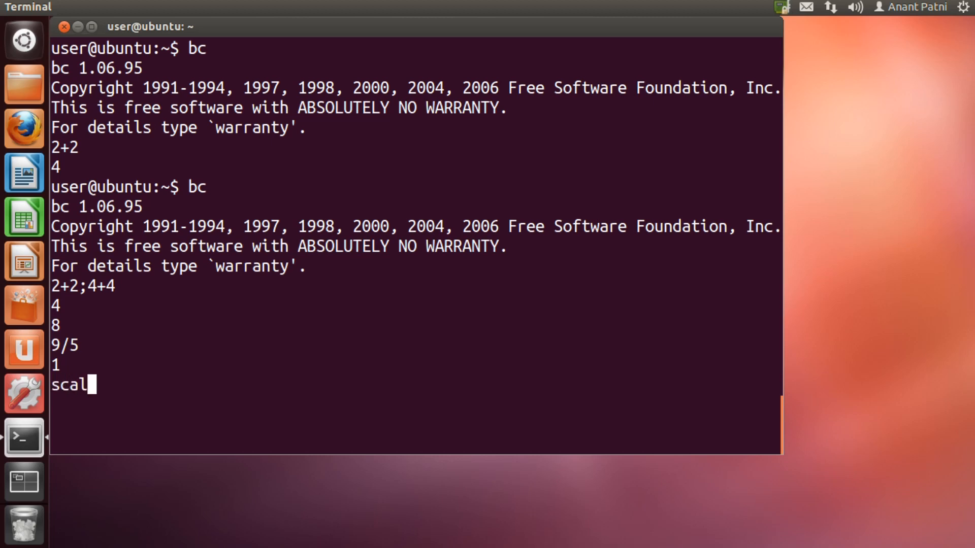
{"action": "type", "text": "e = 2"}
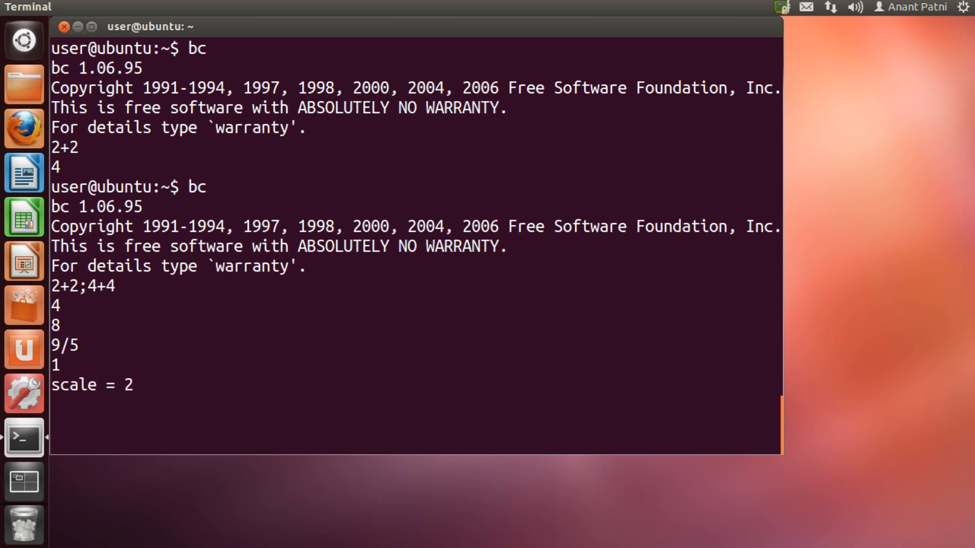
{"action": "key", "text": "Return"}
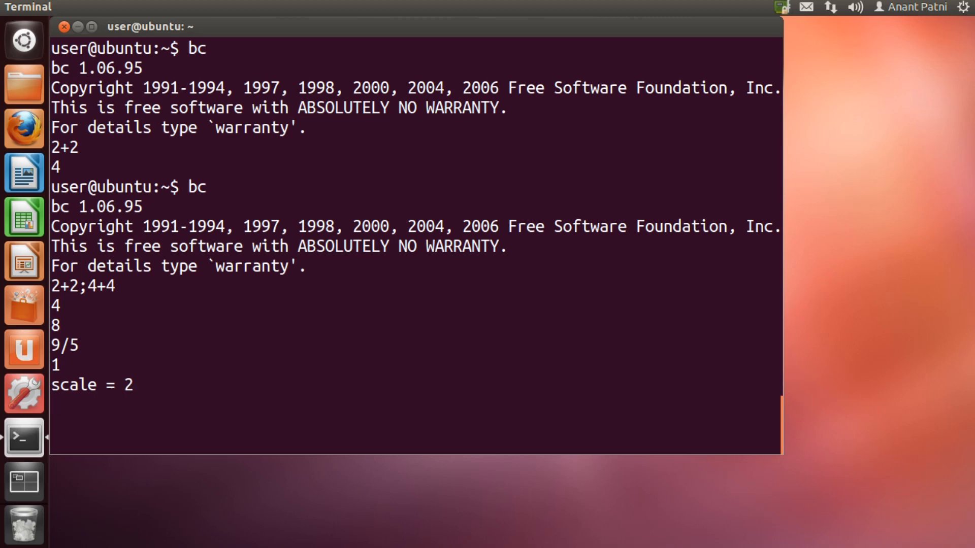
{"action": "key", "text": "Return"}
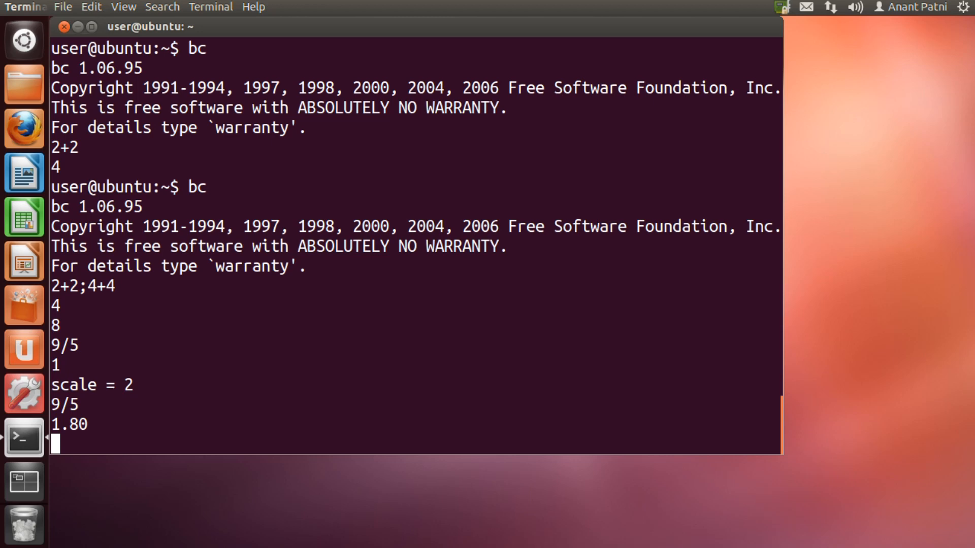
{"action": "mouse_move", "coordinate": [234, 408]}
{"action": "type", "text": "ibase"}
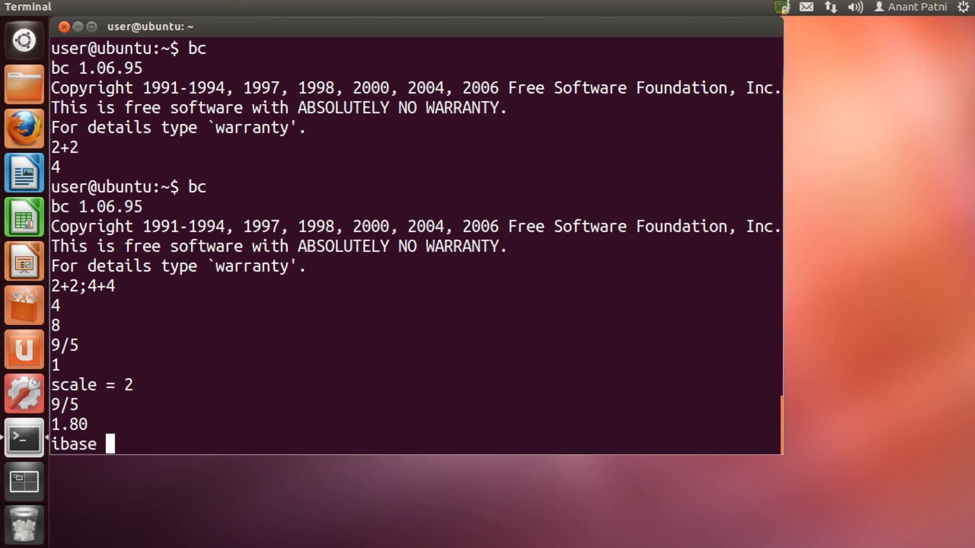
Set ibase = 2 and enter binary 101, which bc returns as 5.
{"action": "type", "text": "= 2"}
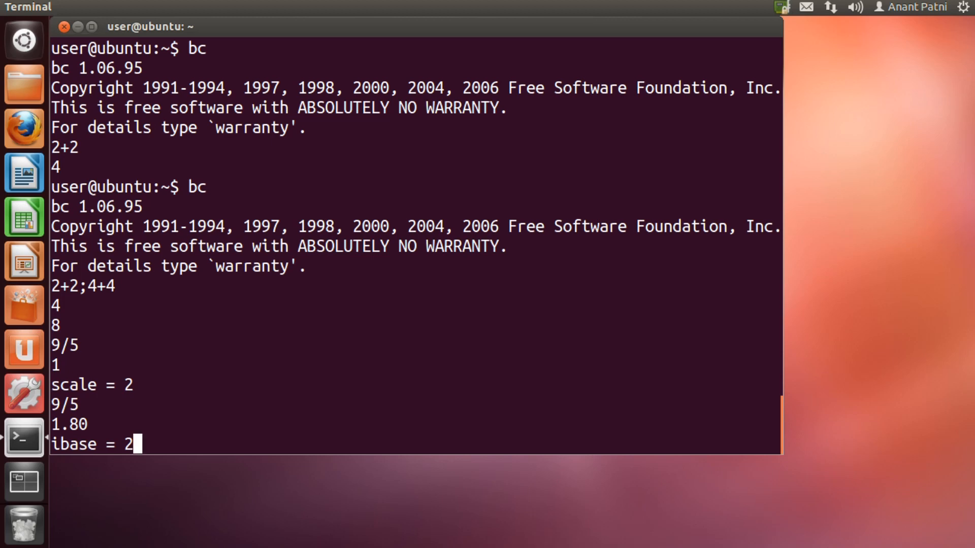
{"action": "key", "text": "Return"}
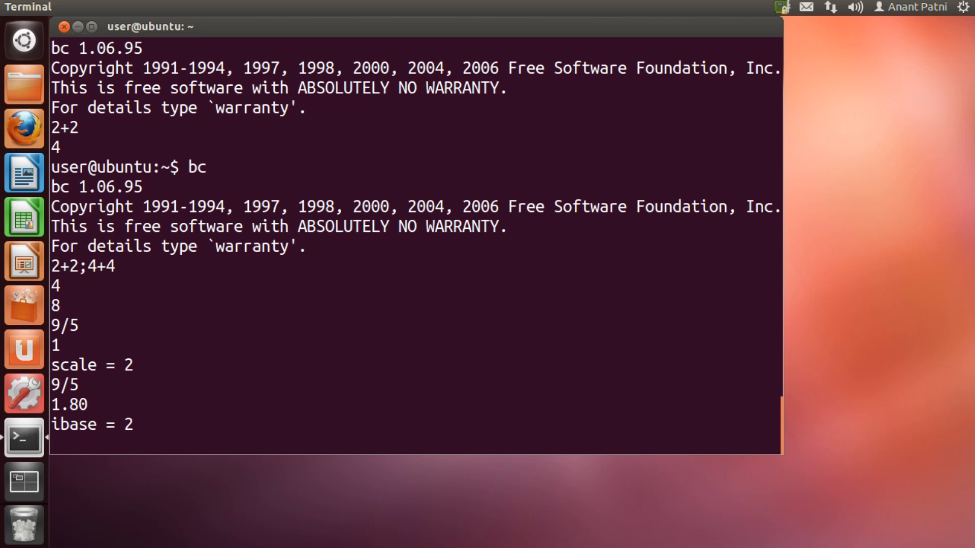
{"action": "type", "text": "101"}
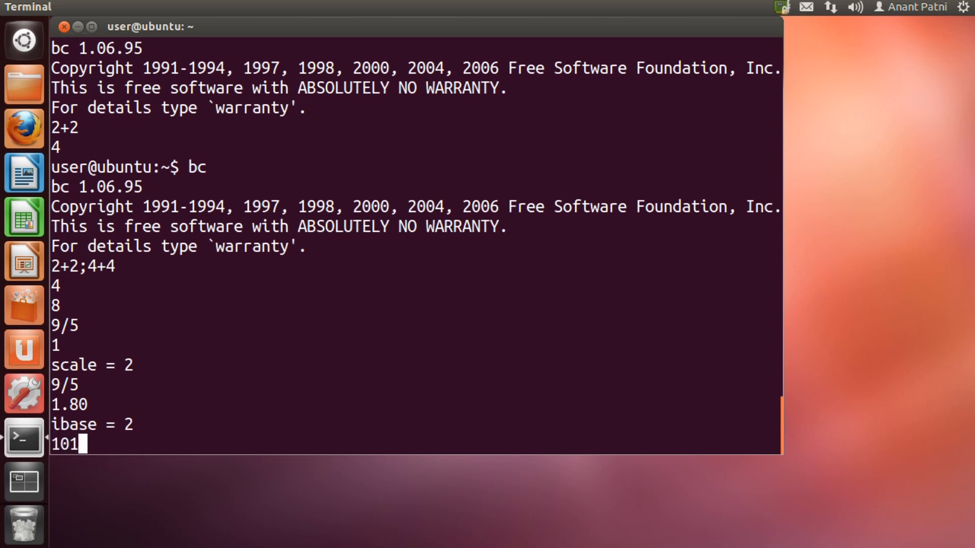
{"action": "key", "text": "Return"}
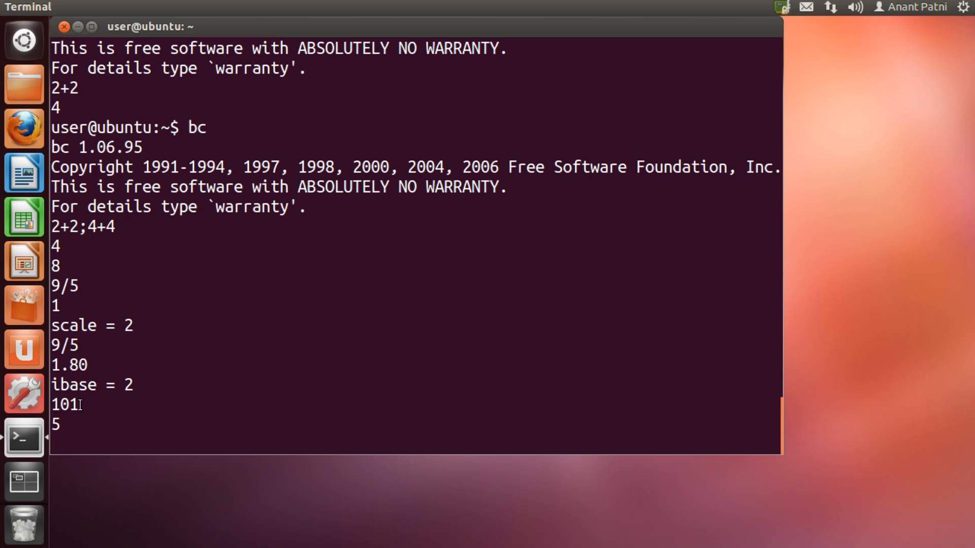
{"action": "key", "text": "Return"}
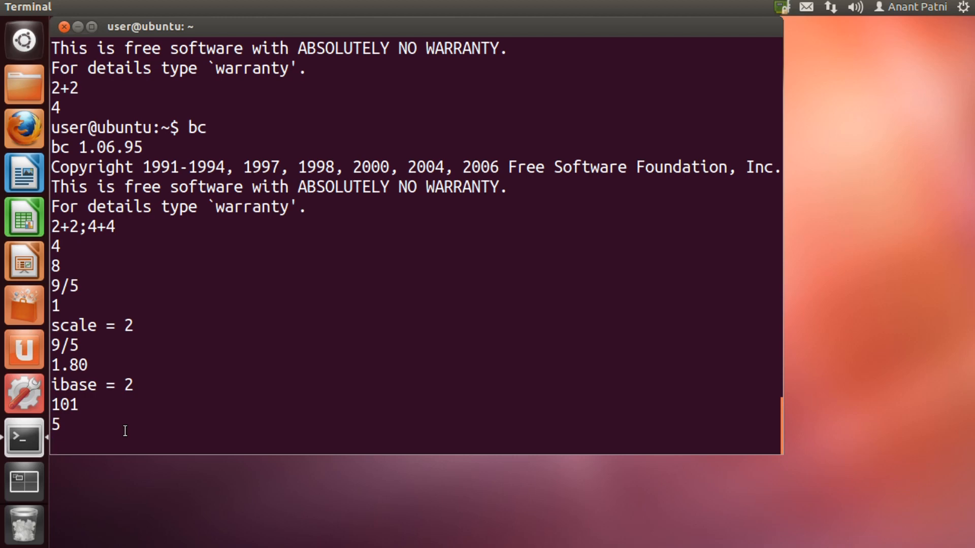
Set obase = 2 so bc prints its results in binary.
{"action": "type", "text": "obase = 2"}
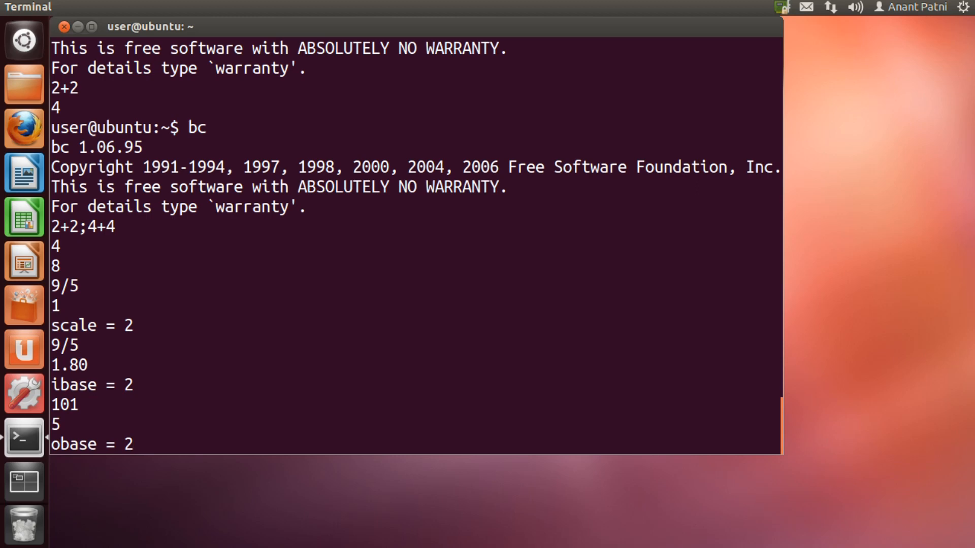
{"action": "key", "text": "Return"}
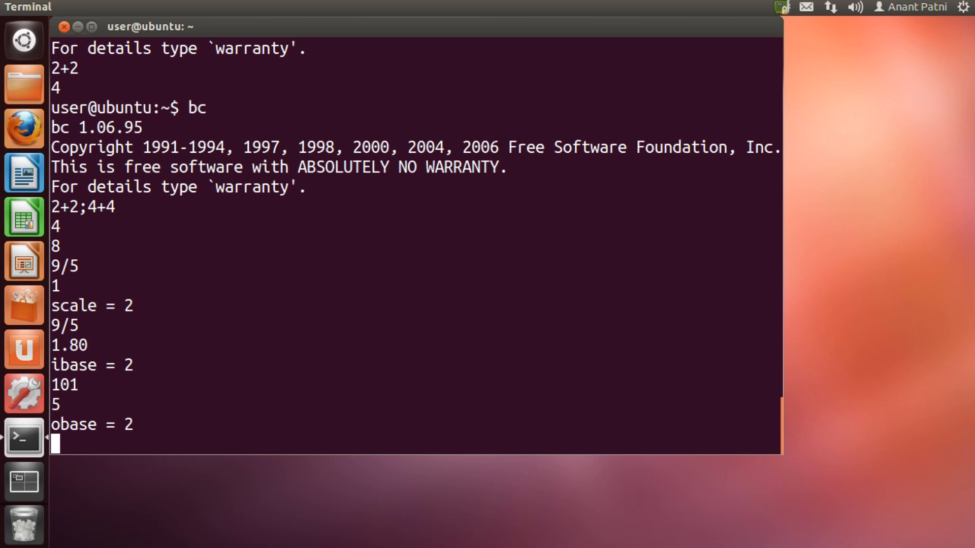
{"action": "key", "text": "Return"}
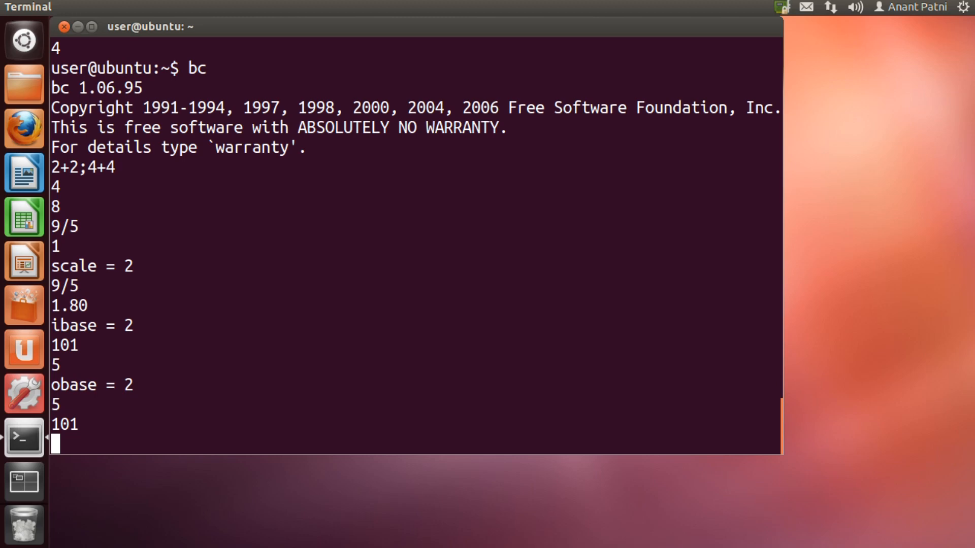
Assign a=2;b=2, then enter c=a+b.
{"action": "type", "text": "a"}
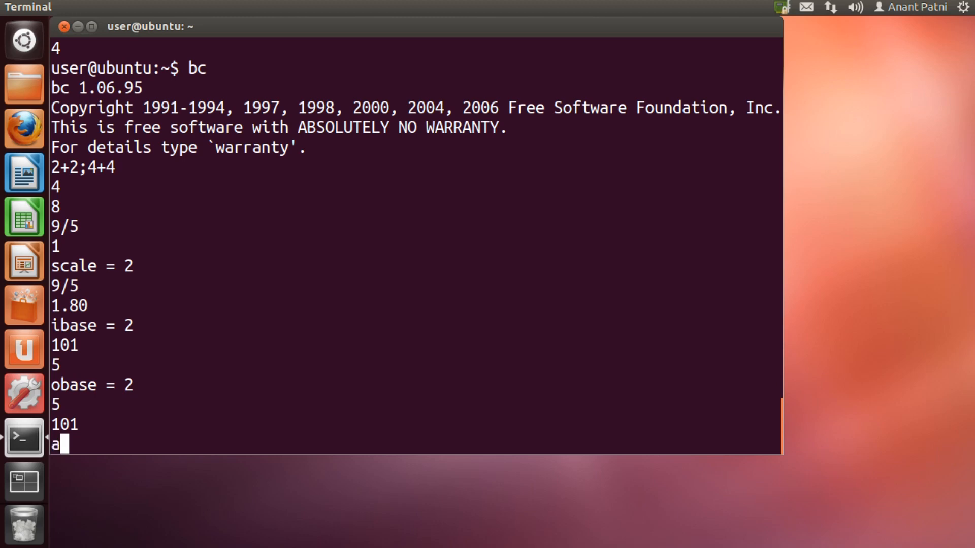
{"action": "type", "text": "=2"}
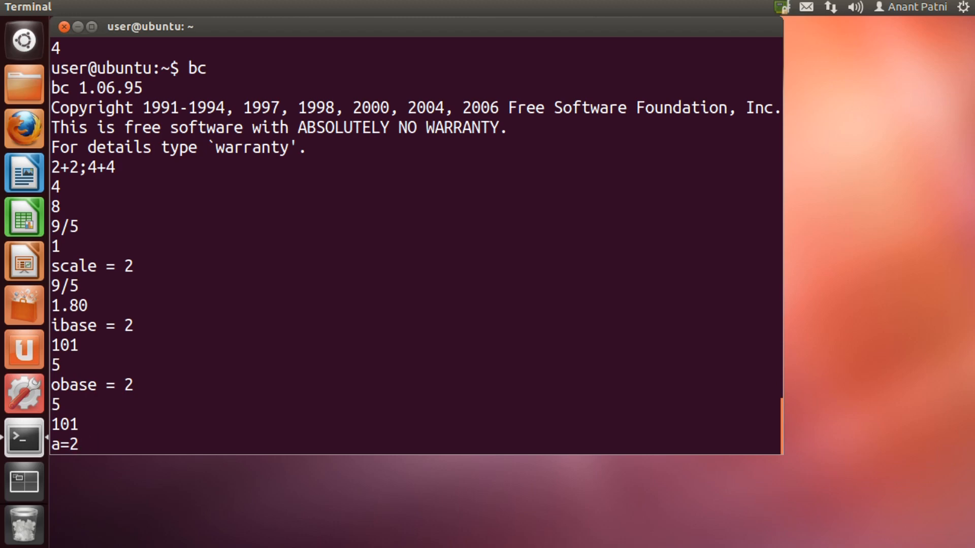
{"action": "type", "text": ";b=2"}
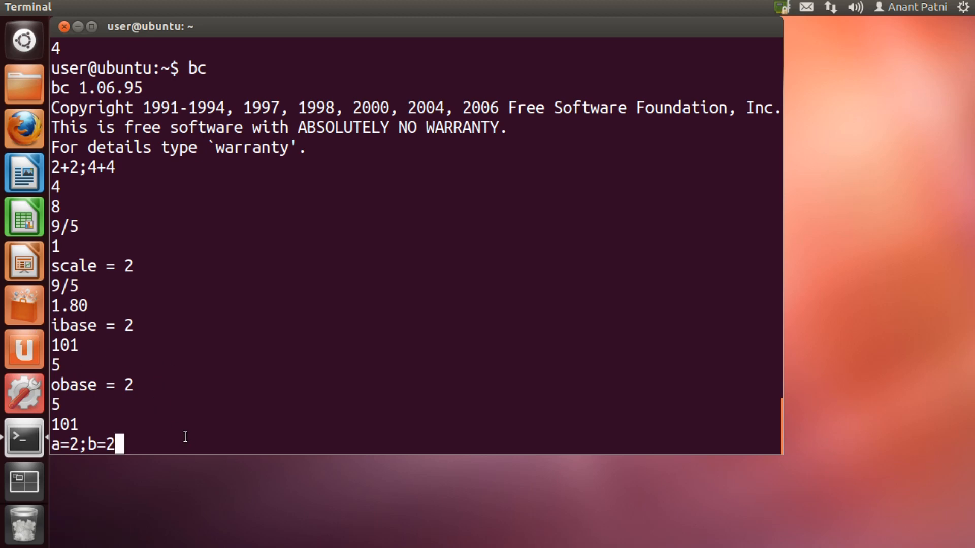
{"action": "key", "text": "Return"}
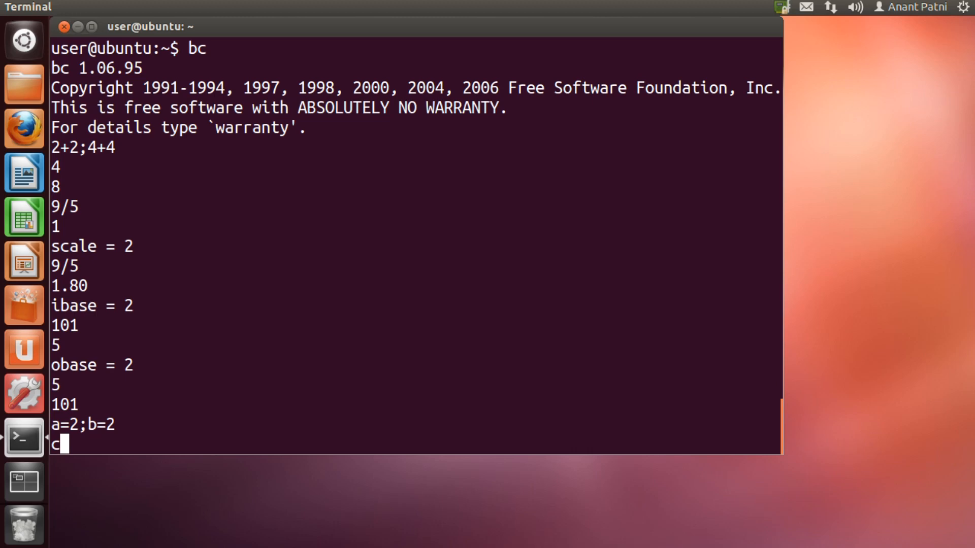
{"action": "type", "text": "=a+"}
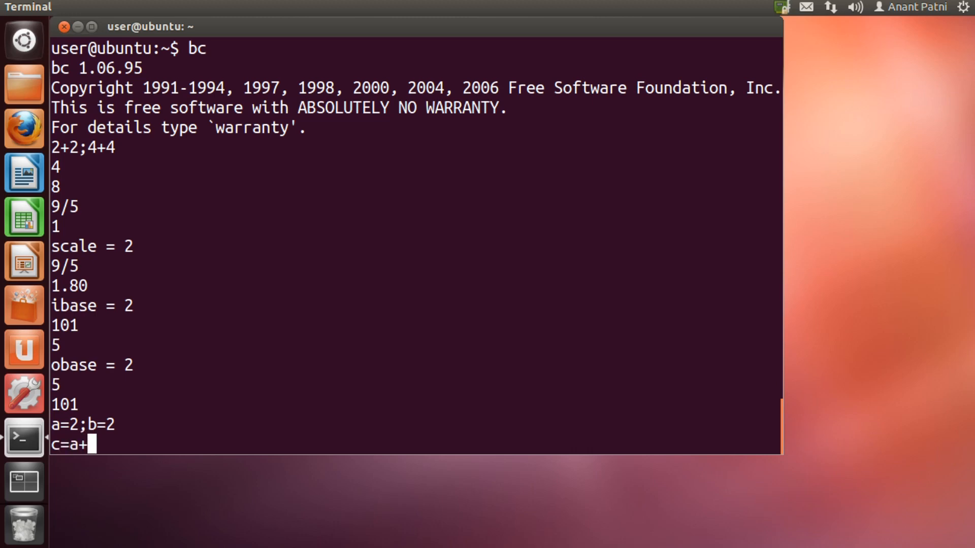
{"action": "type", "text": "b"}
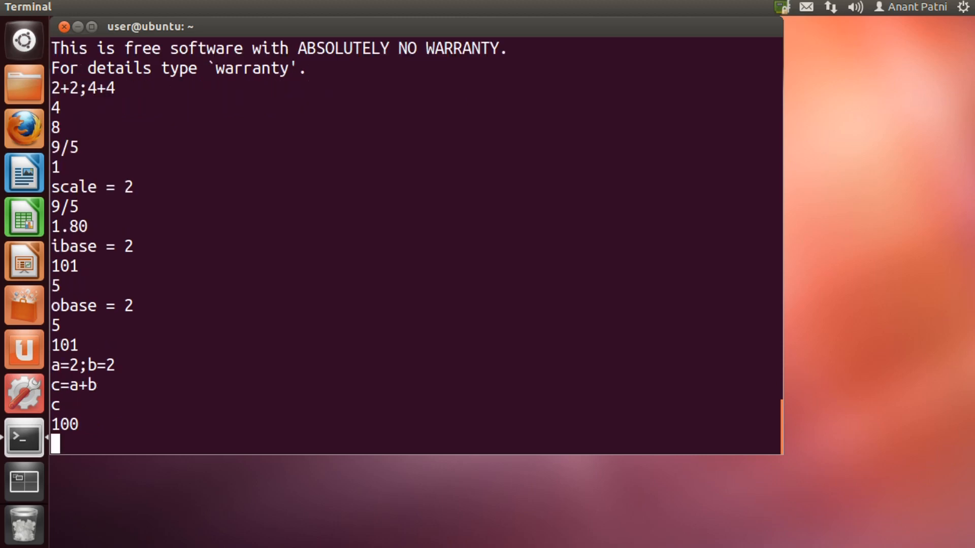
{"action": "mouse_move", "coordinate": [159, 408]}
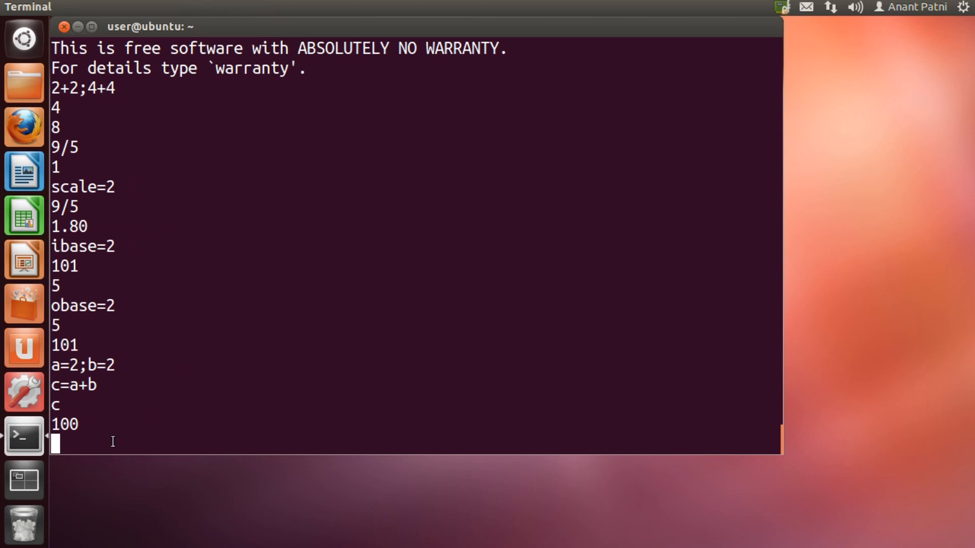
{"action": "mouse_move", "coordinate": [86, 352]}
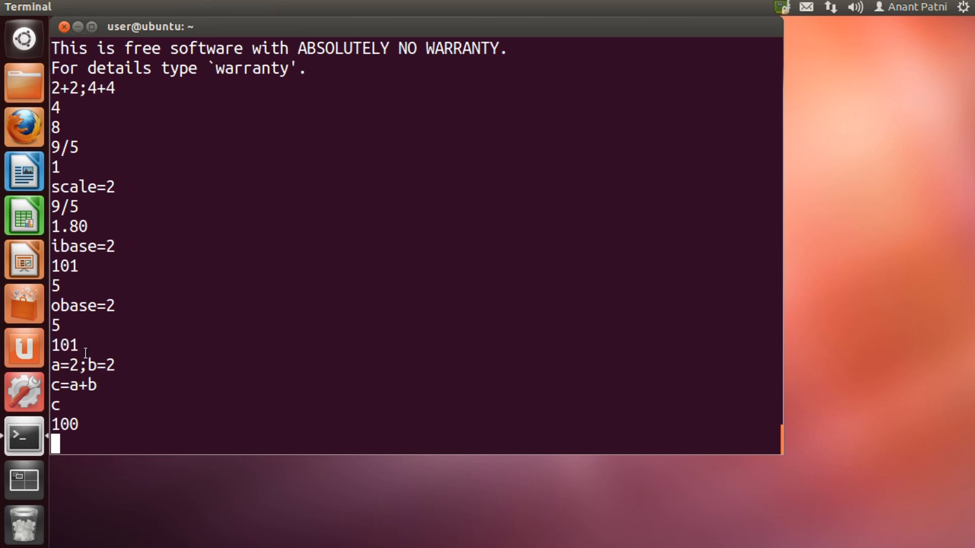